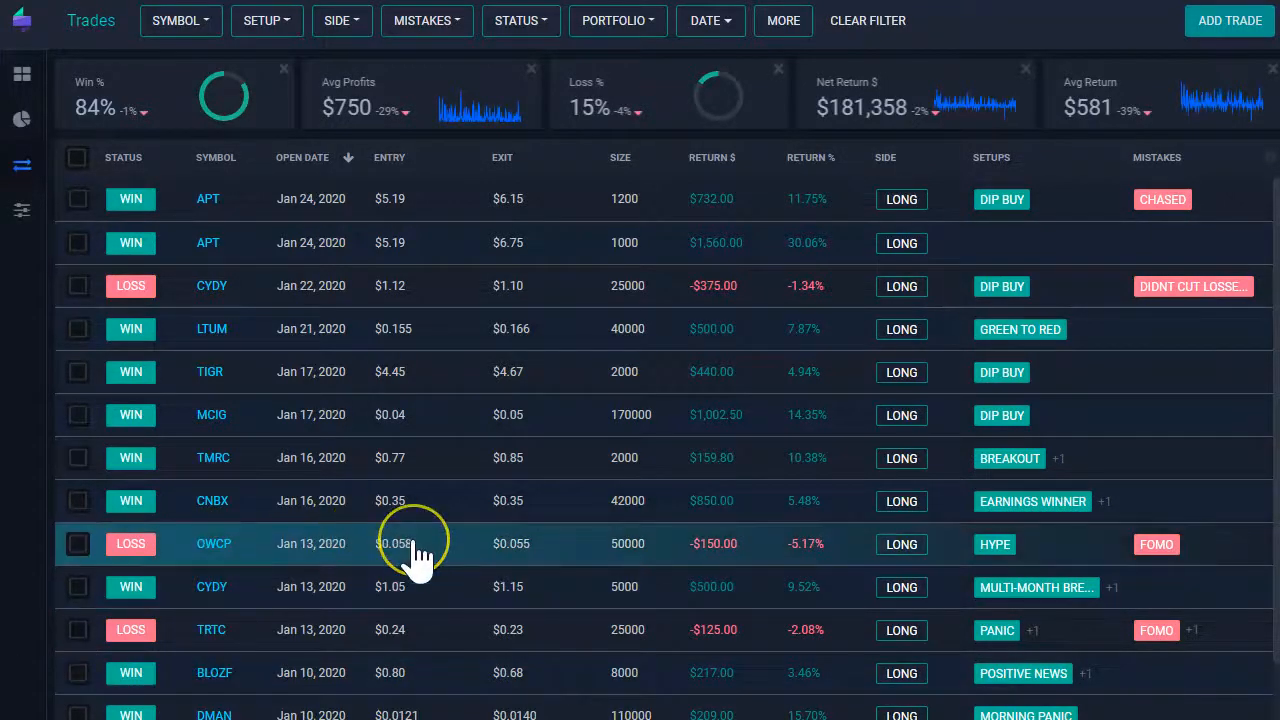
{"action": "mouse_move", "coordinate": [816, 108]}
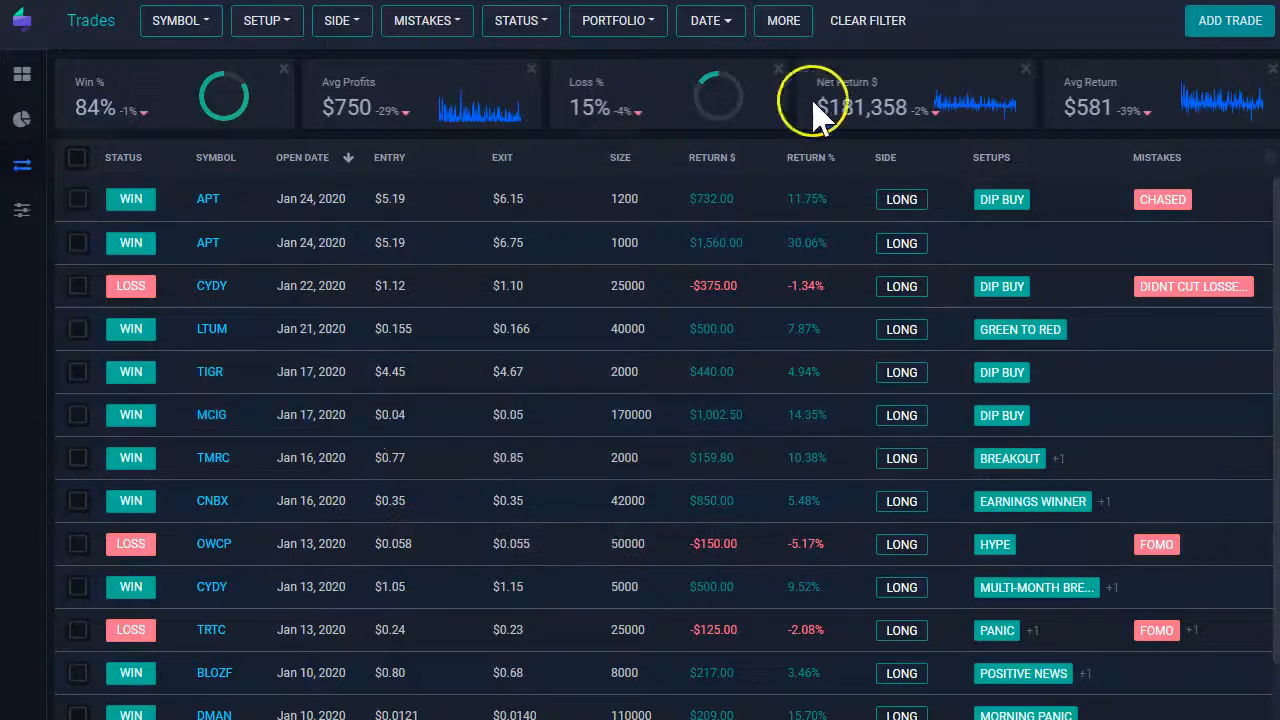
{"action": "mouse_move", "coordinate": [236, 244]}
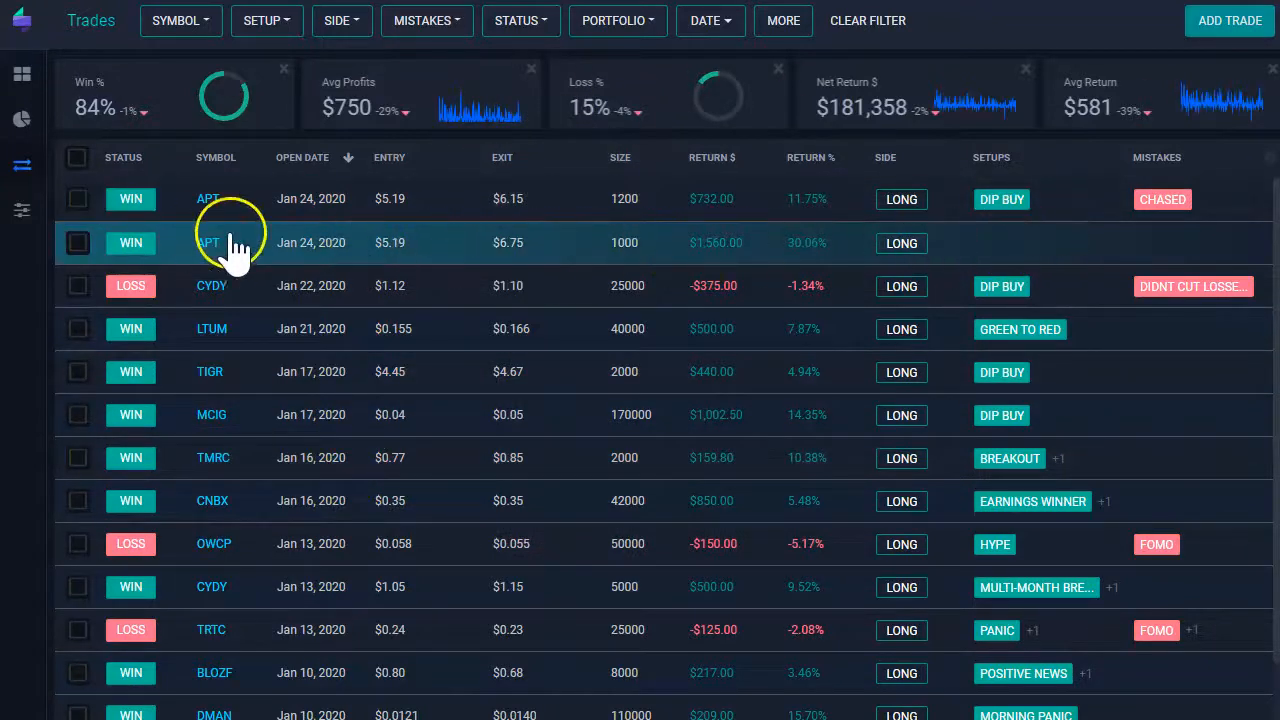
{"action": "mouse_move", "coordinate": [576, 256]}
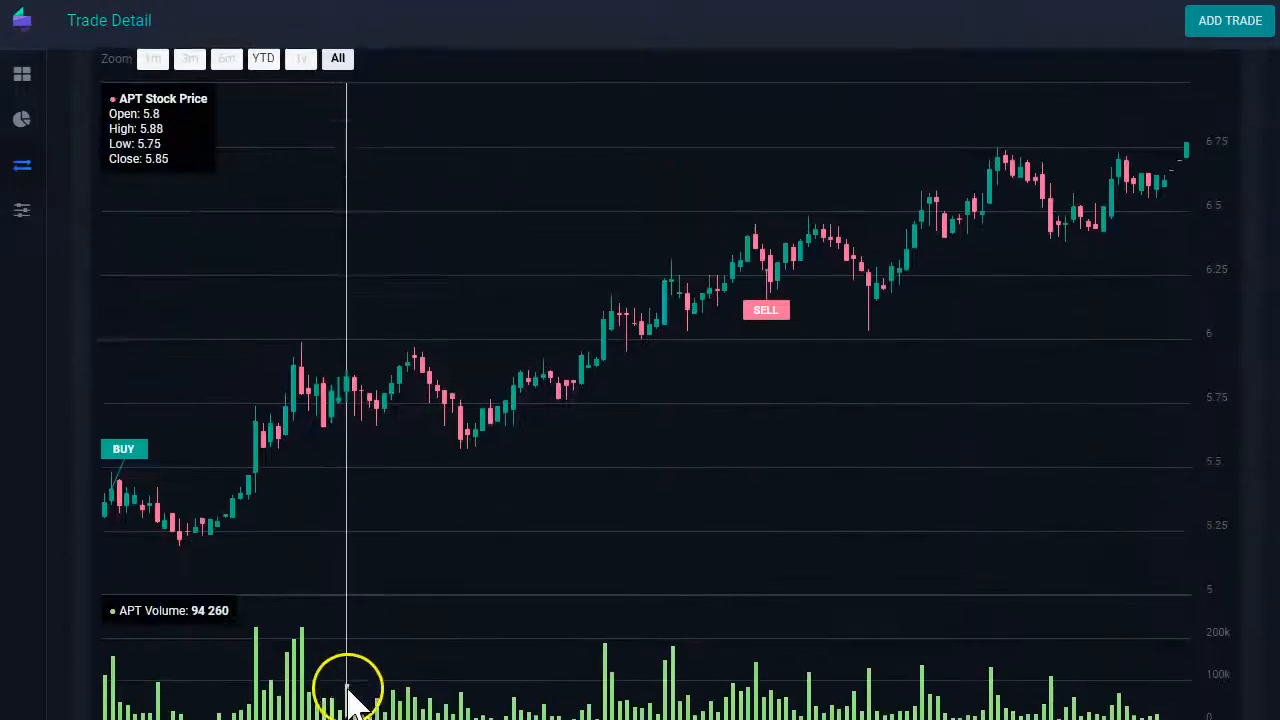
- Scroll the APT trade detail page down to its empty Screenshots section
{"action": "scroll", "scroll_direction": "down", "scroll_amount": 3}
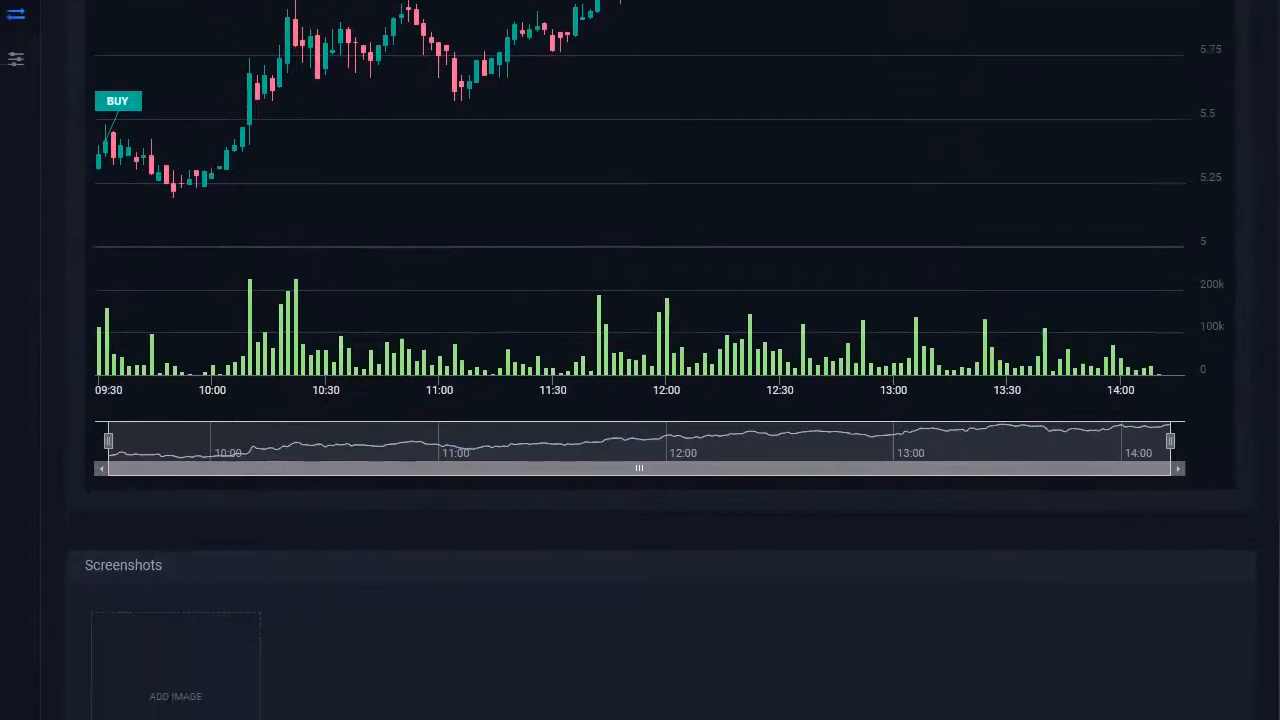
{"action": "scroll", "scroll_direction": "down", "scroll_amount": 3}
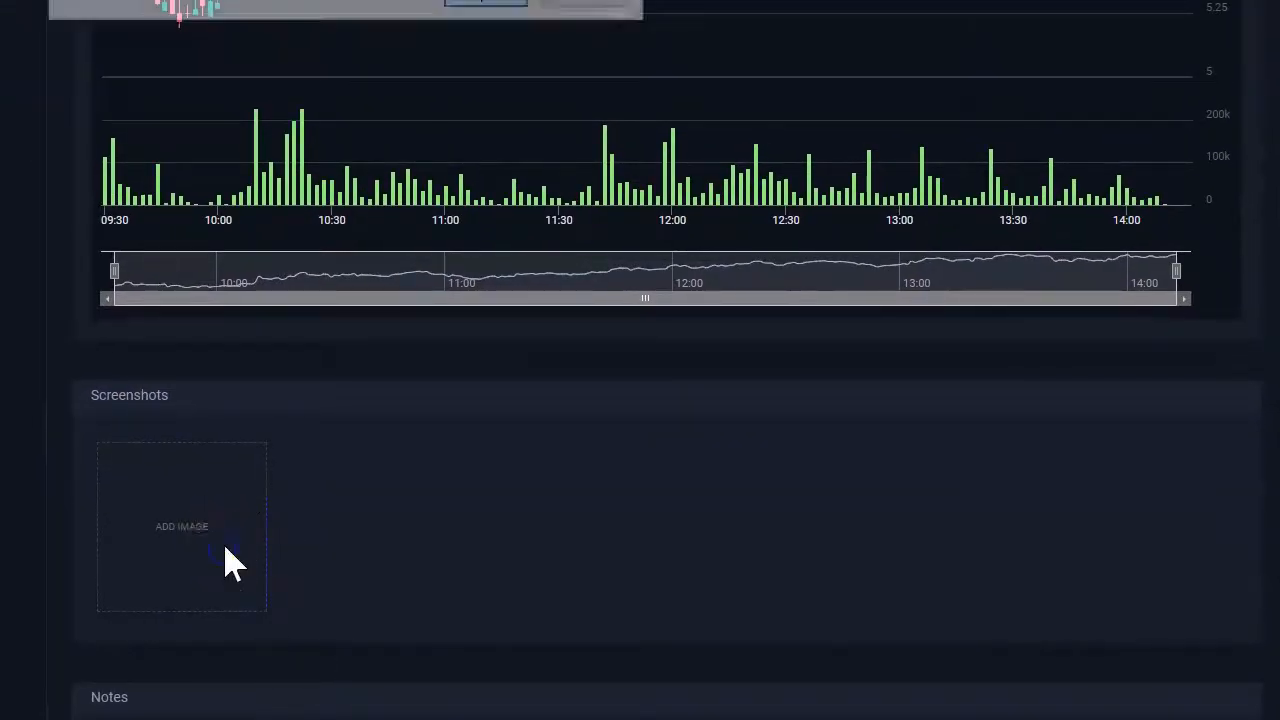
- Upload Screenshot_1 from the Desktop as a thumbnail in the trade's Screenshots section
{"action": "left_click", "coordinate": [180, 528]}
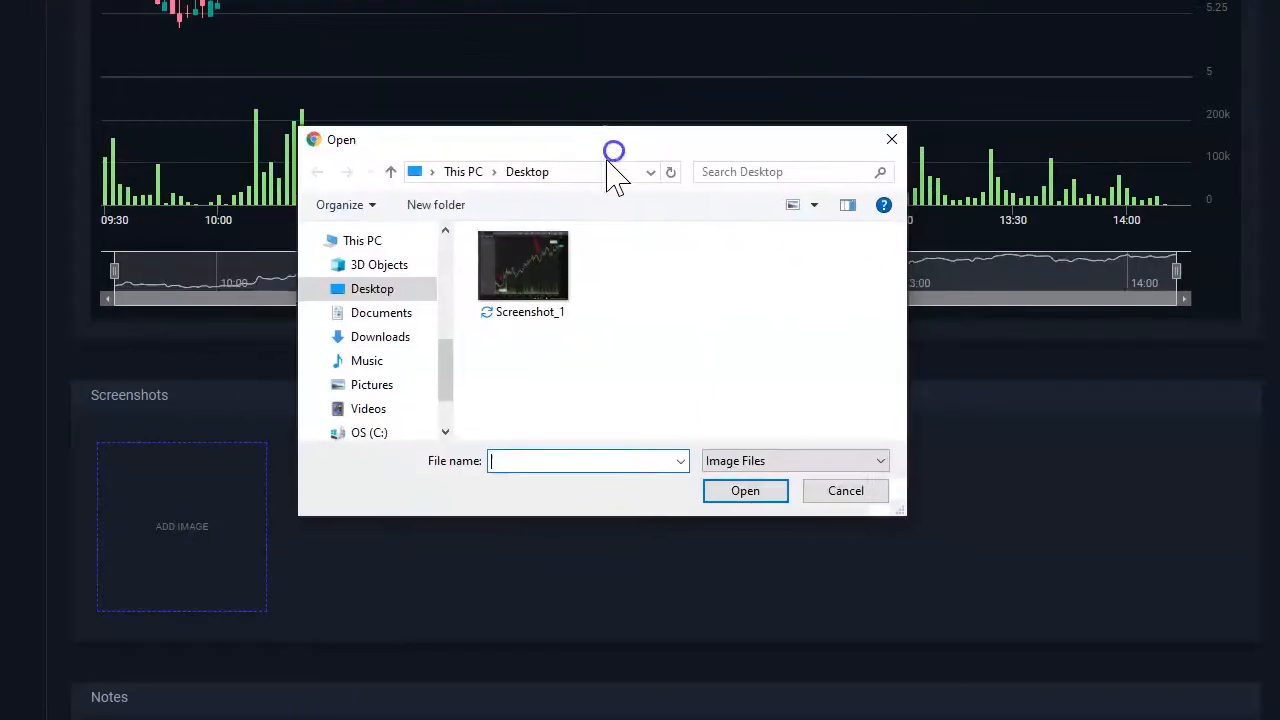
{"action": "mouse_move", "coordinate": [1270, 260]}
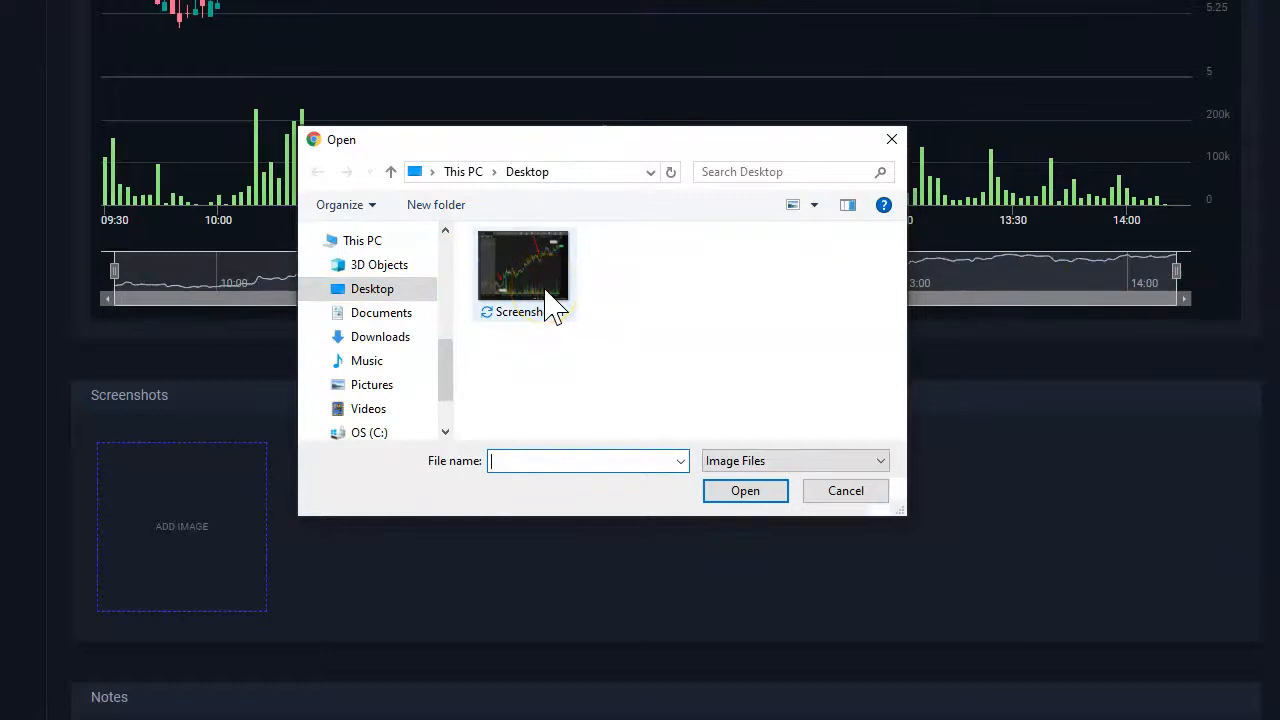
{"action": "left_click", "coordinate": [522, 270]}
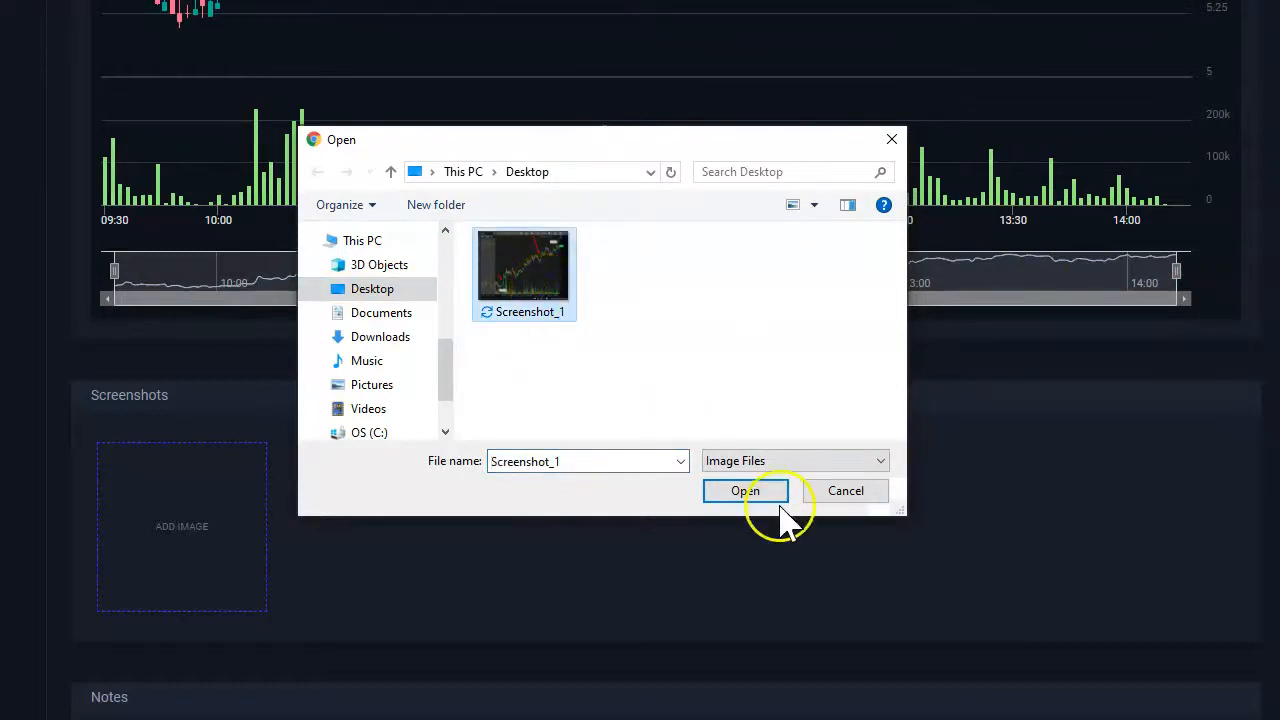
{"action": "left_click", "coordinate": [744, 490]}
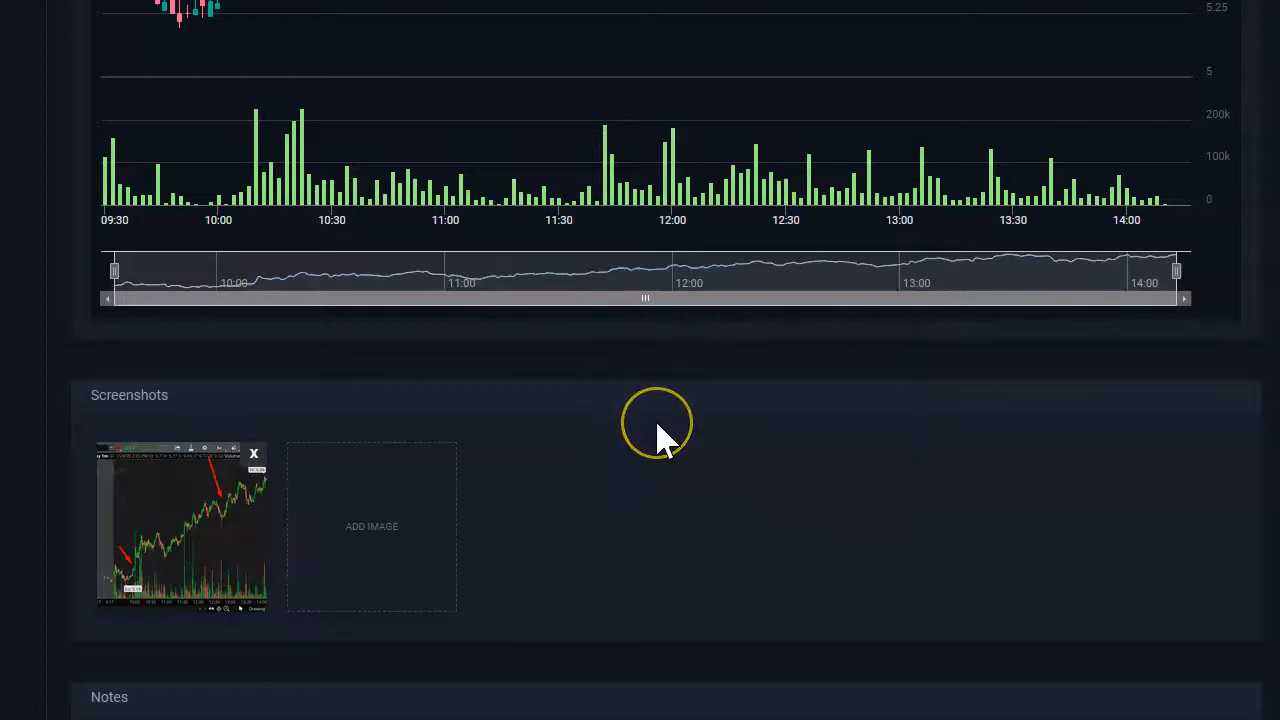
{"action": "mouse_move", "coordinate": [664, 440]}
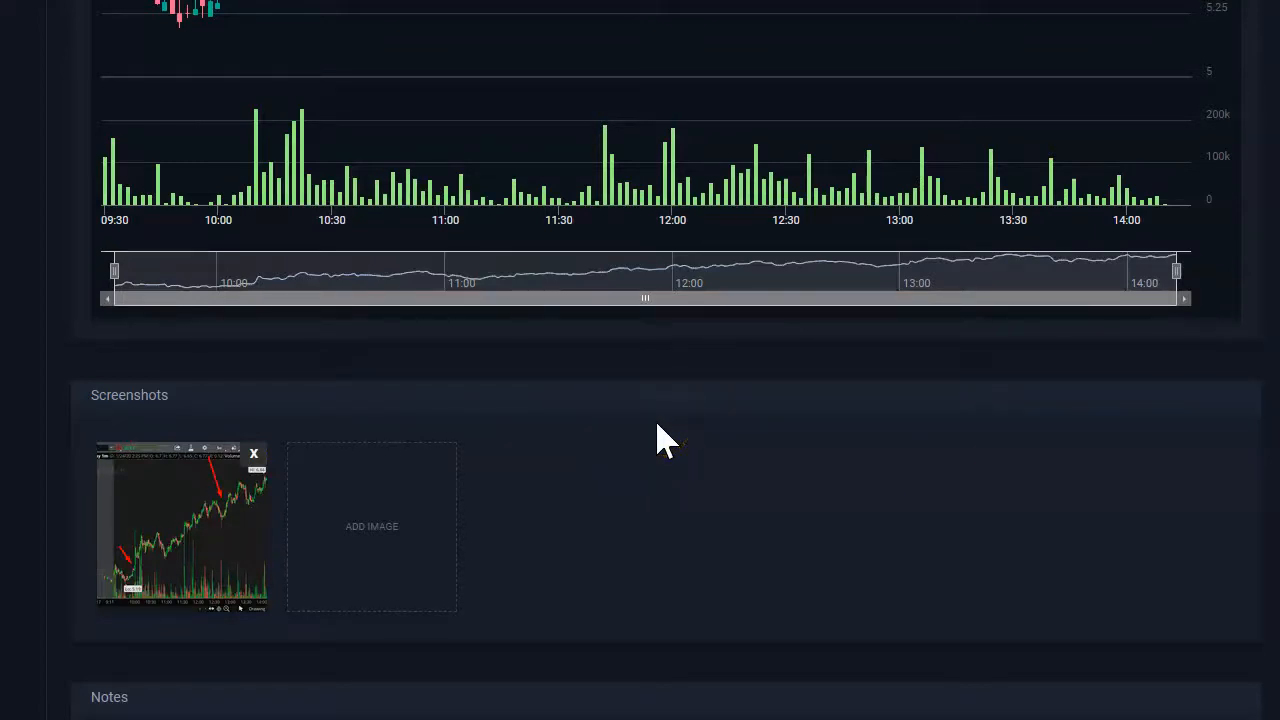
{"action": "left_click", "coordinate": [182, 524]}
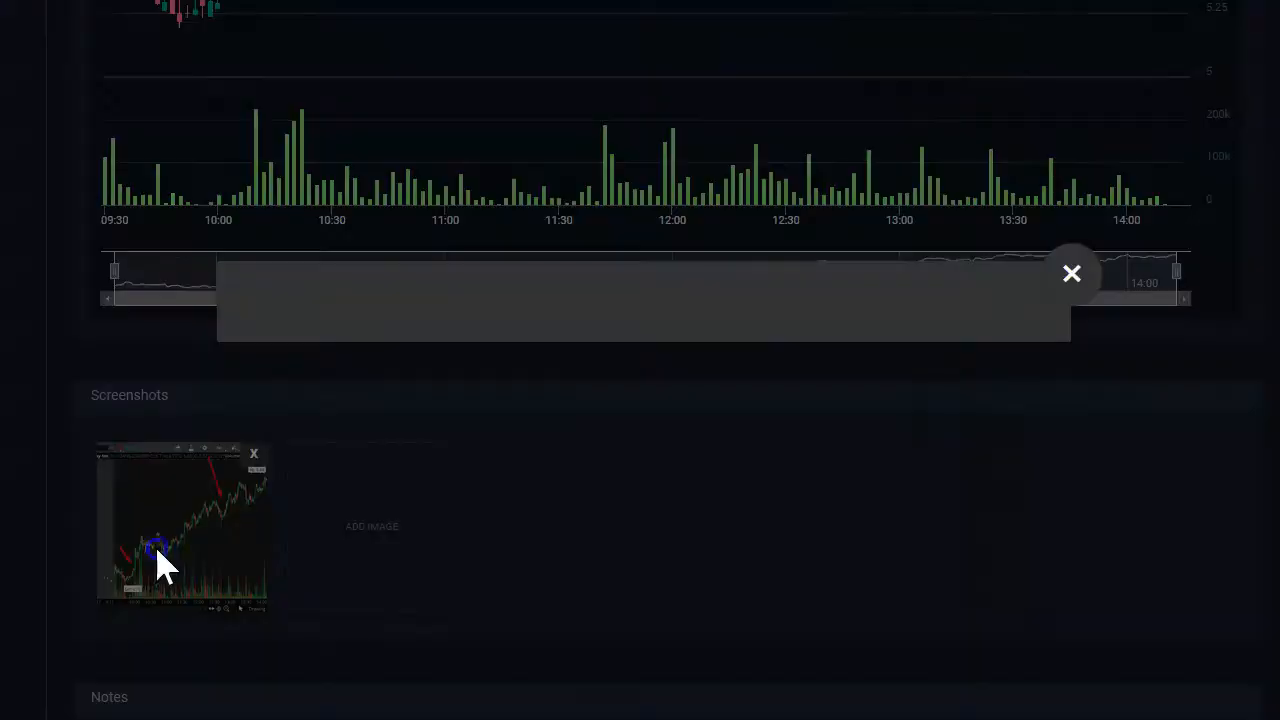
{"action": "left_click", "coordinate": [182, 528]}
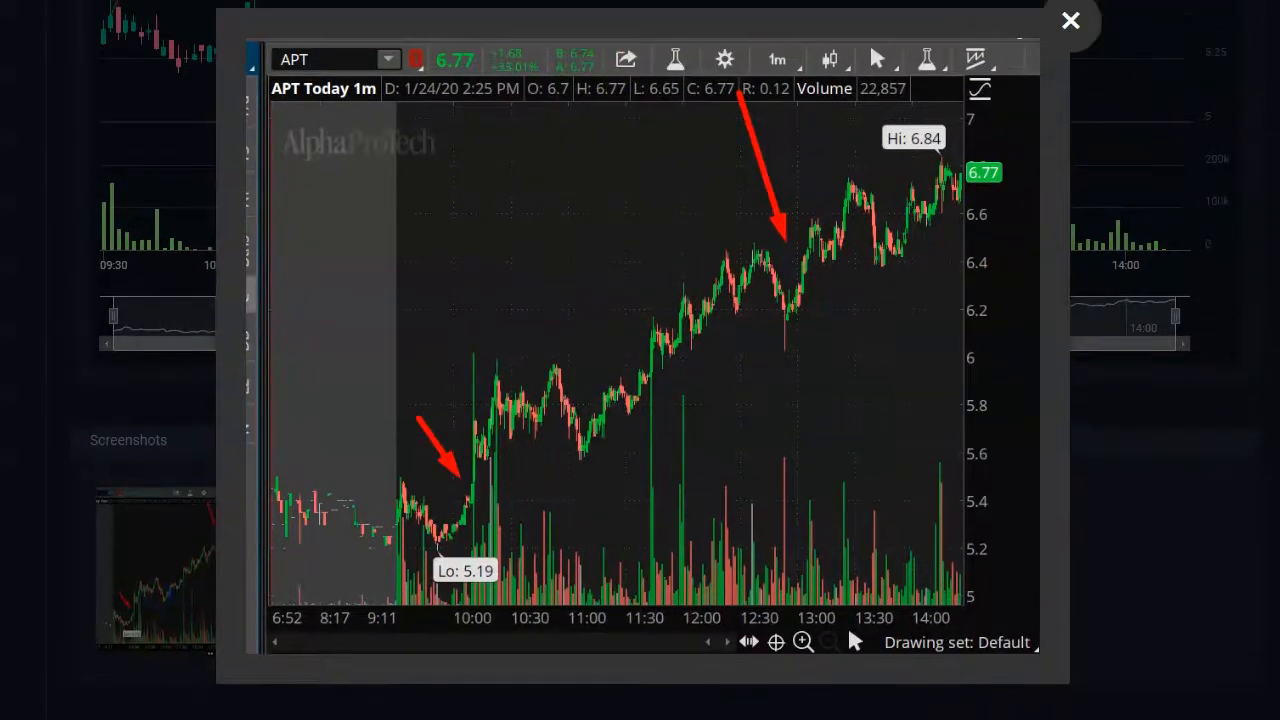
{"action": "mouse_move", "coordinate": [1122, 40]}
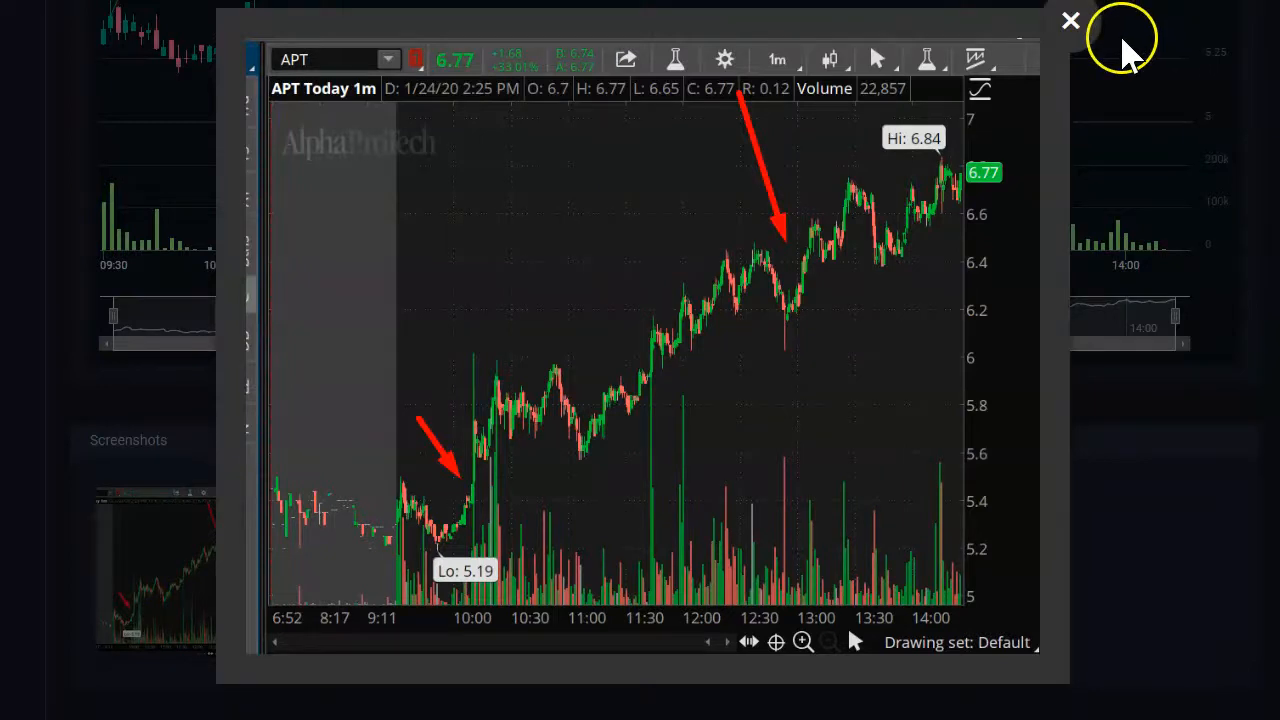
{"action": "mouse_move", "coordinate": [1024, 60]}
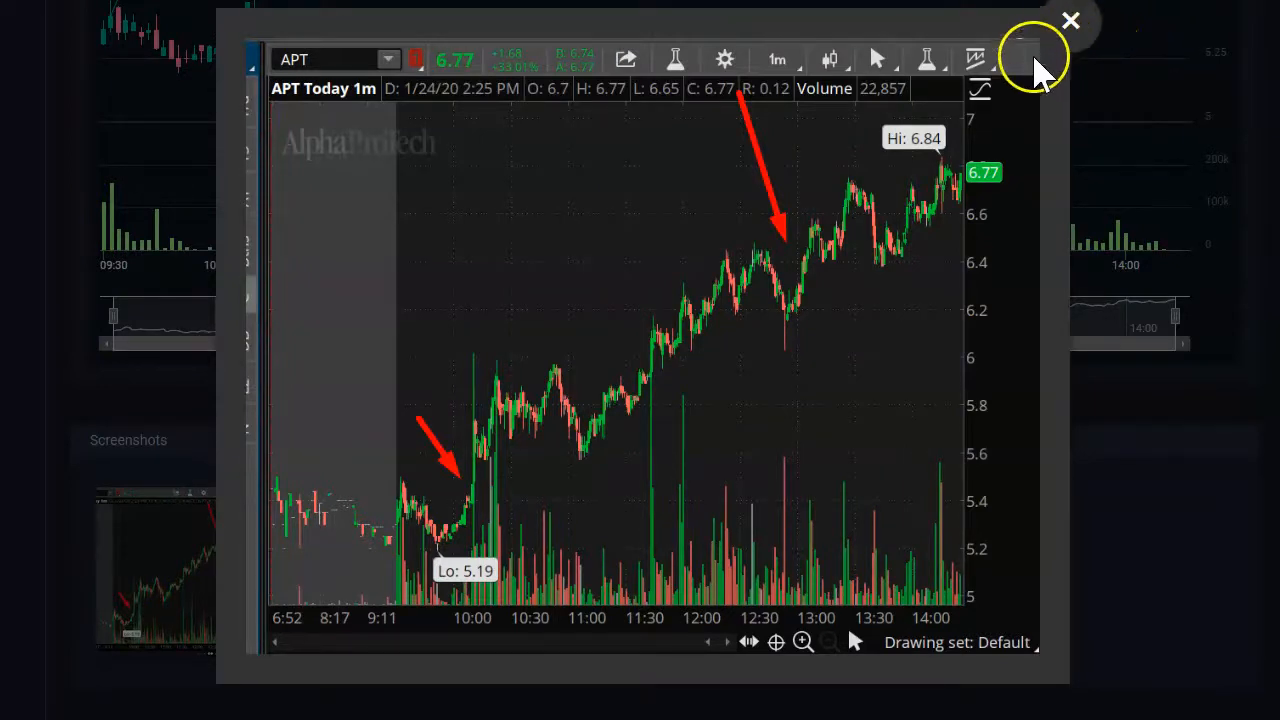
{"action": "mouse_move", "coordinate": [1064, 56]}
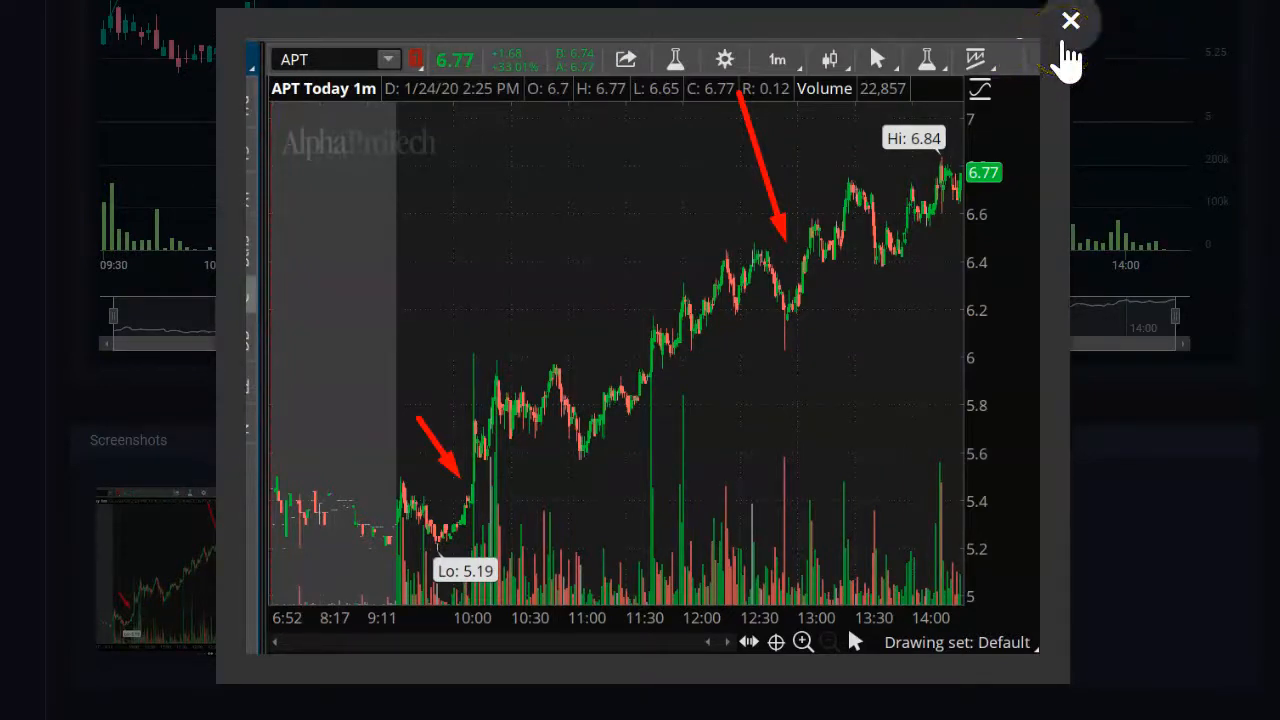
{"action": "left_click", "coordinate": [1070, 20]}
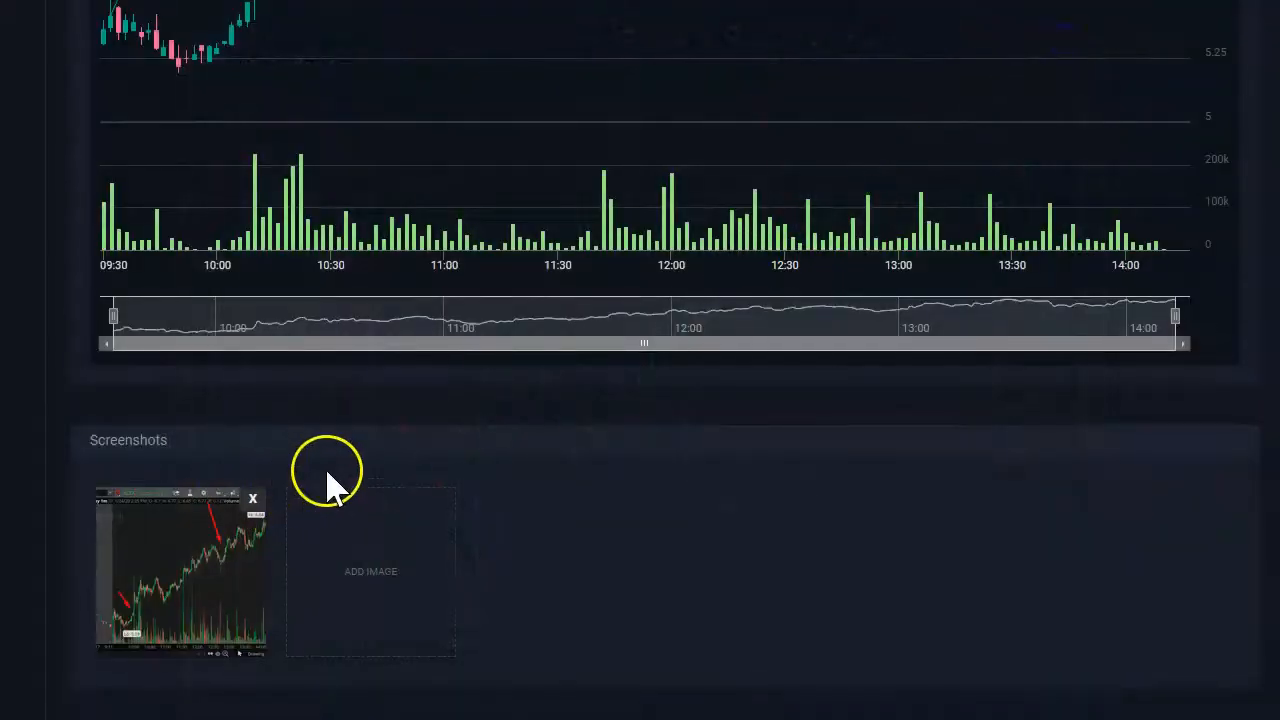
{"action": "mouse_move", "coordinate": [276, 512]}
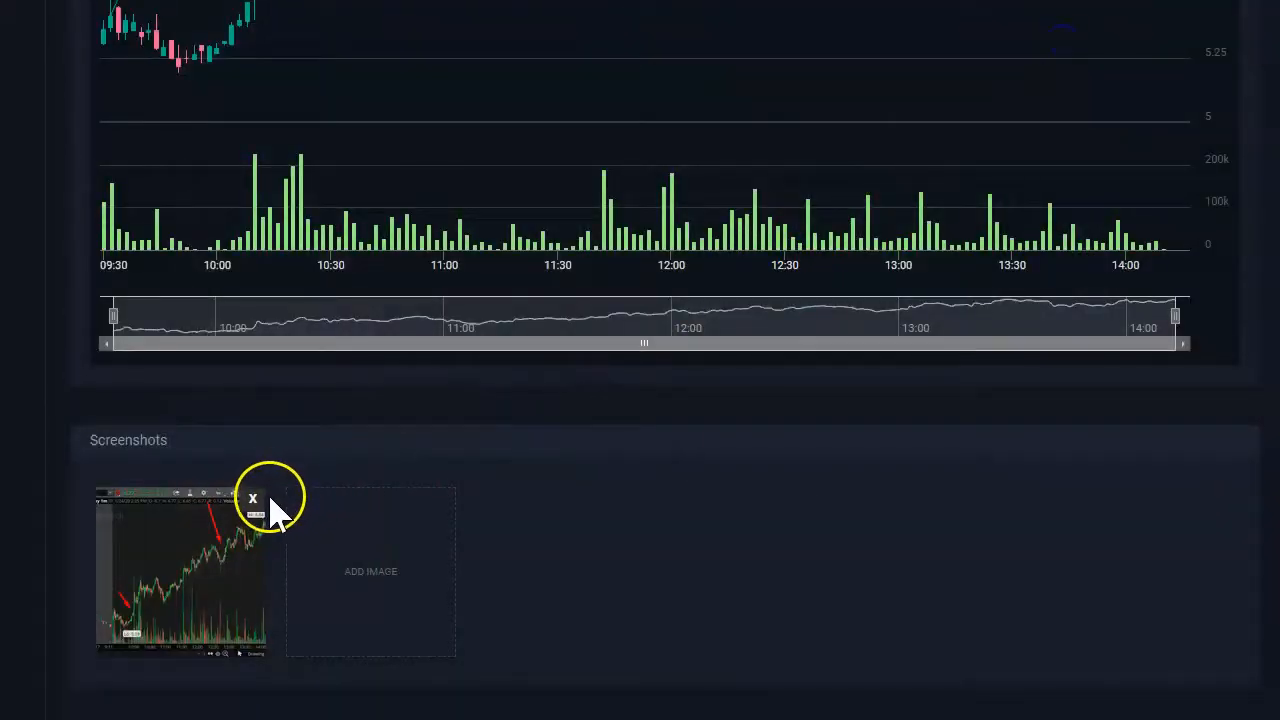
- Delete the chart screenshot thumbnail, re-add it, then remove it again, leaving Screenshots empty
{"action": "left_click", "coordinate": [252, 498]}
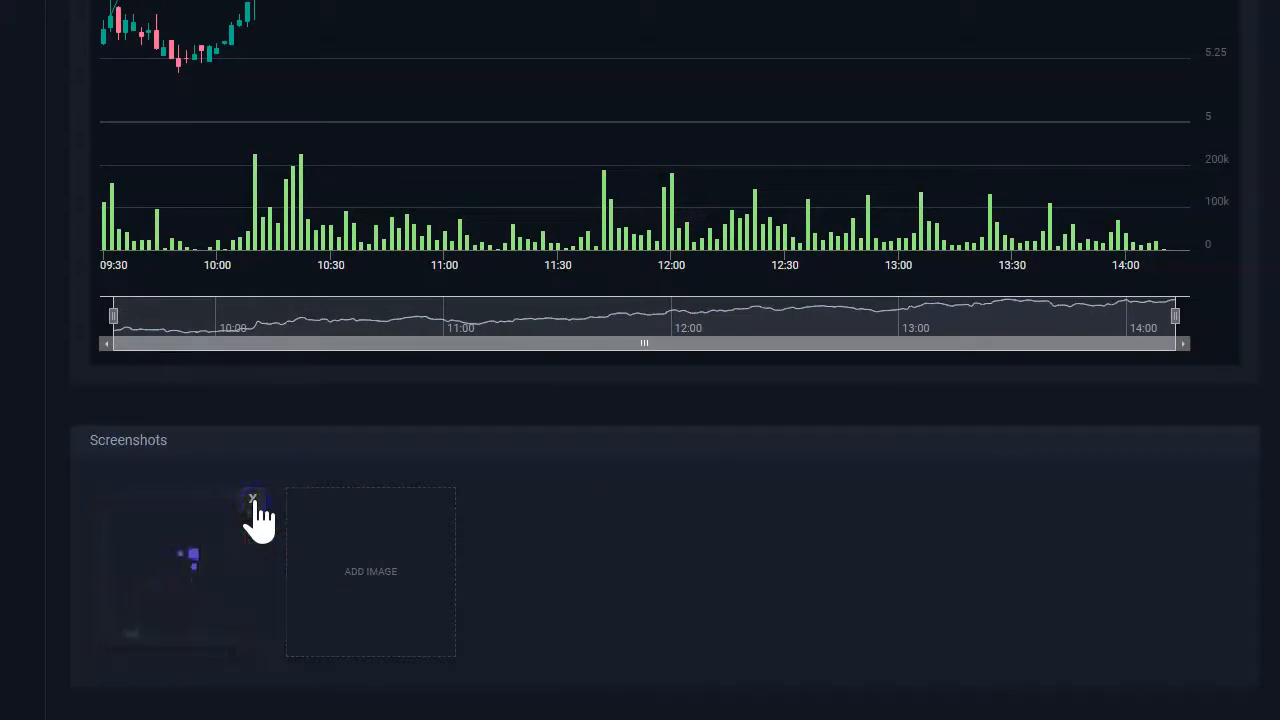
{"action": "left_click", "coordinate": [252, 500]}
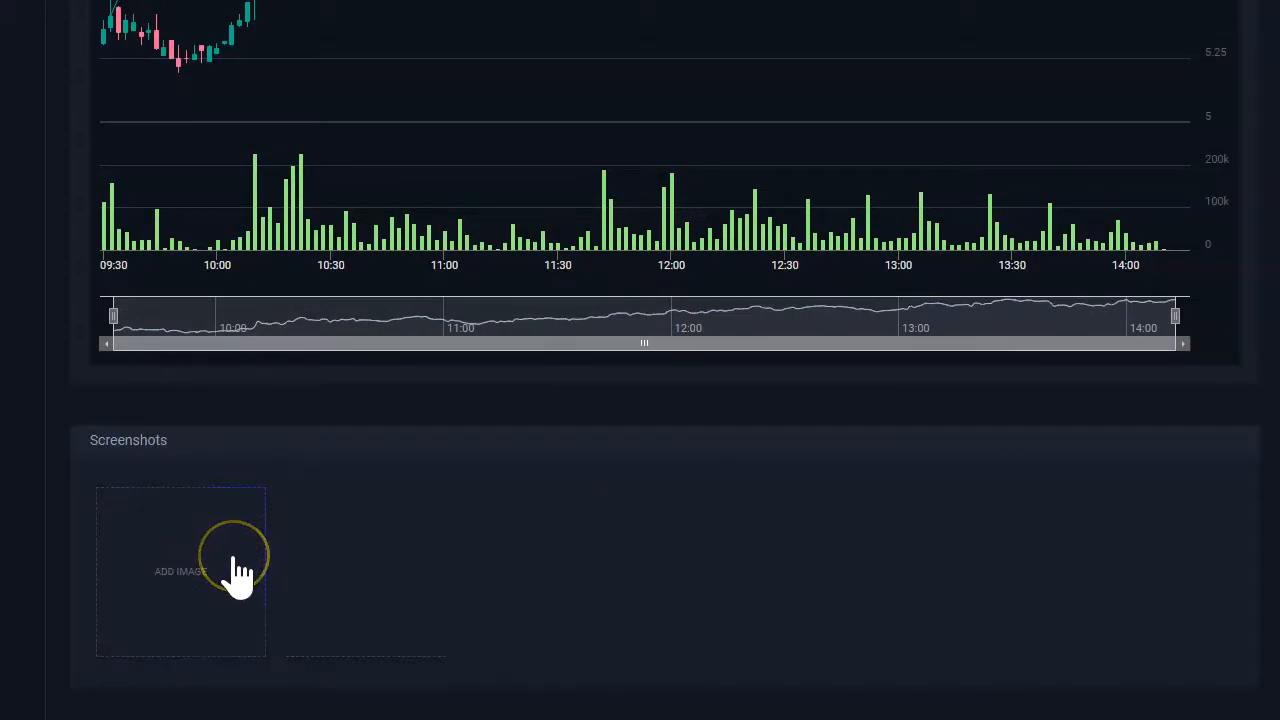
{"action": "left_click", "coordinate": [180, 572]}
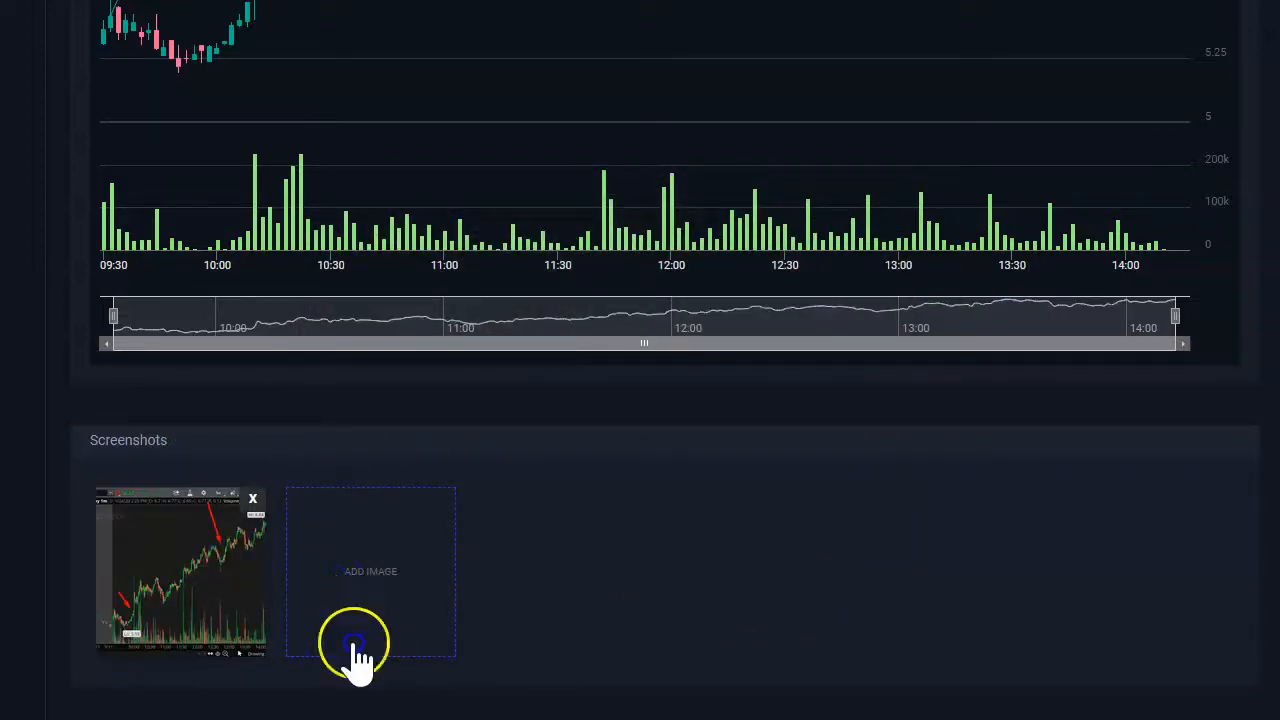
{"action": "mouse_move", "coordinate": [184, 660]}
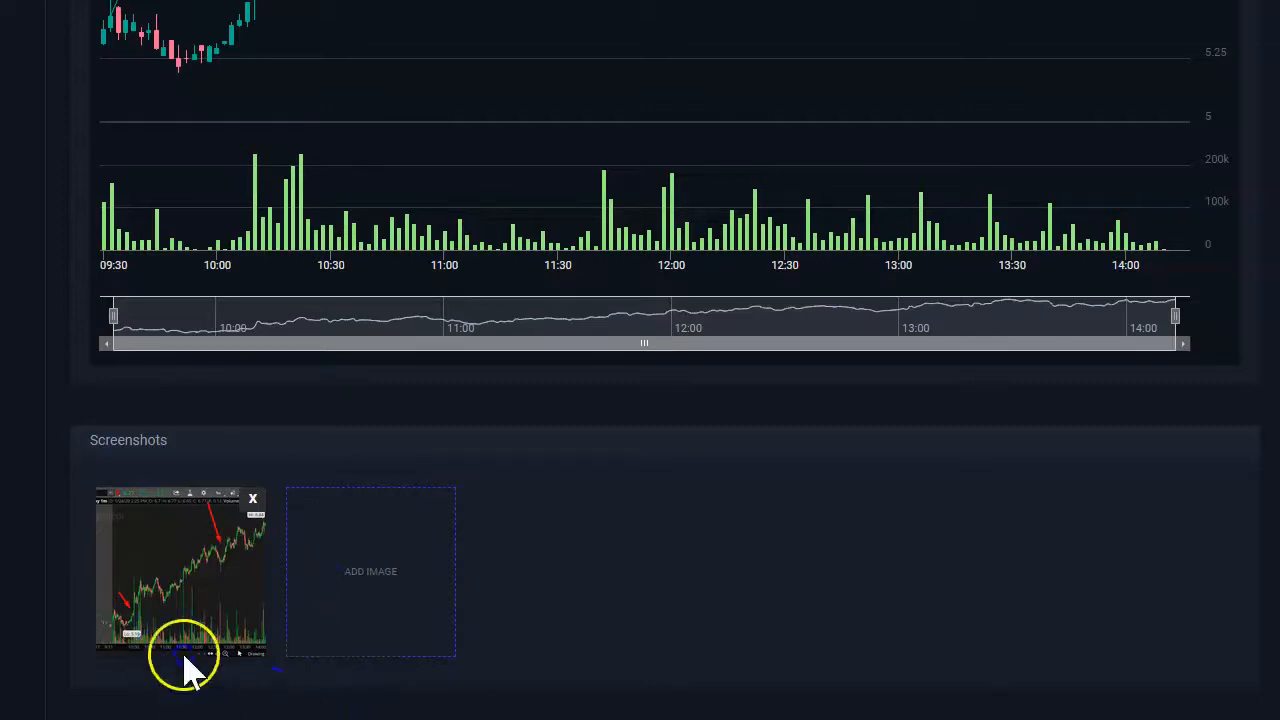
{"action": "left_click", "coordinate": [252, 498]}
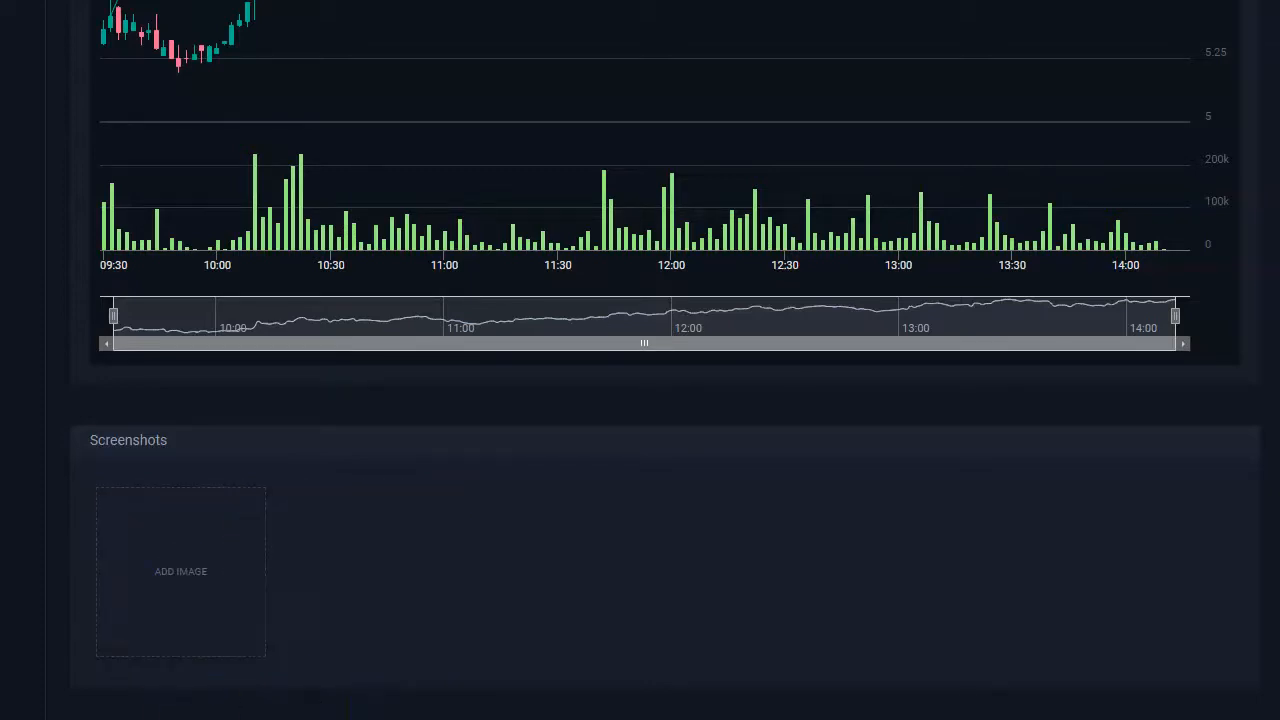